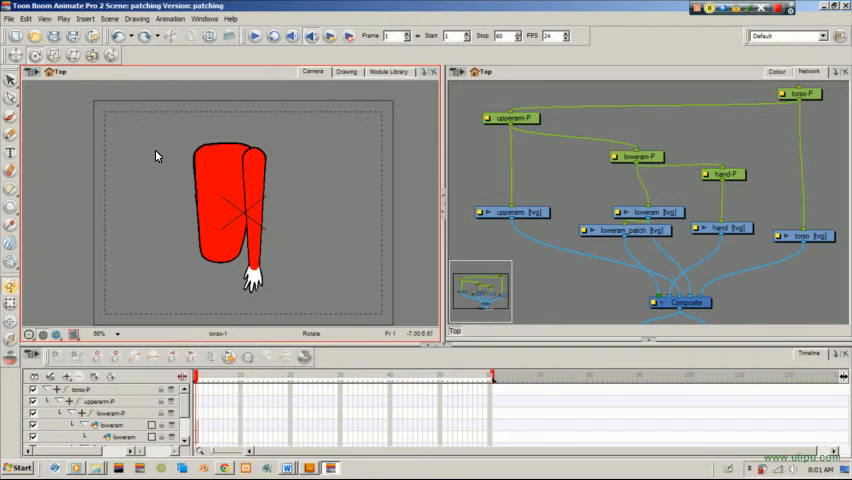
mouse_move(154, 162)
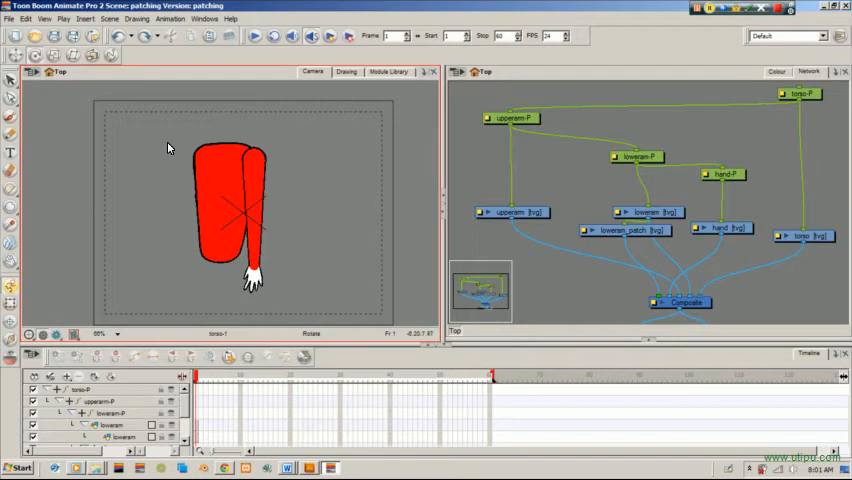
mouse_move(157, 154)
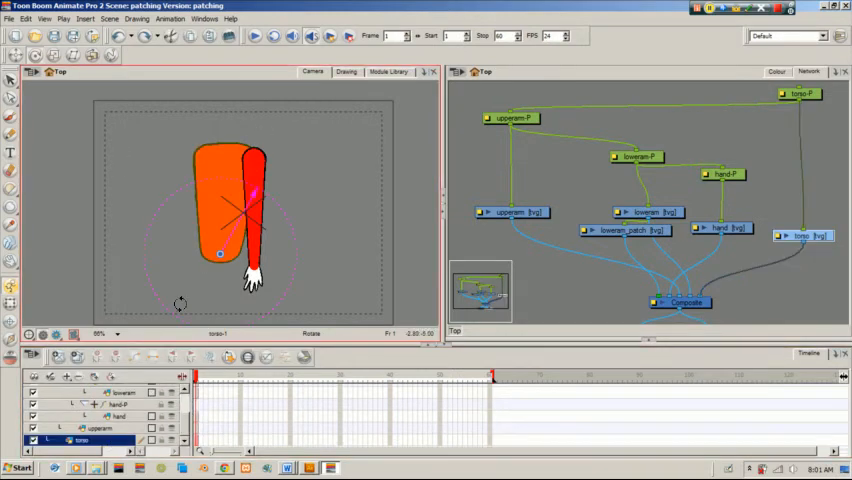
- Select the upperarm layer to isolate the upper-arm drawing for editing
click(344, 71)
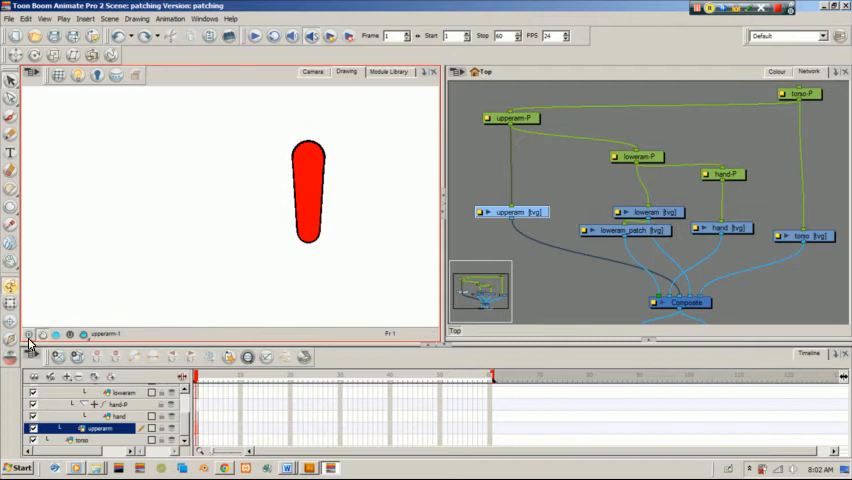
click(513, 211)
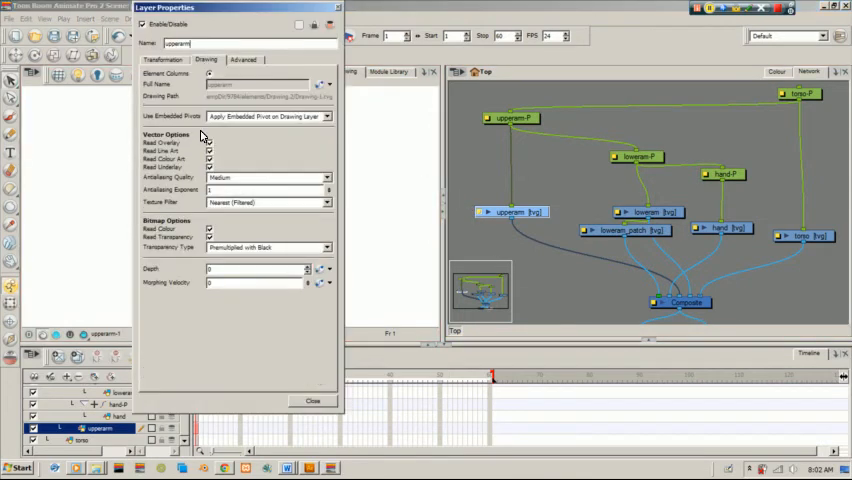
click(312, 400)
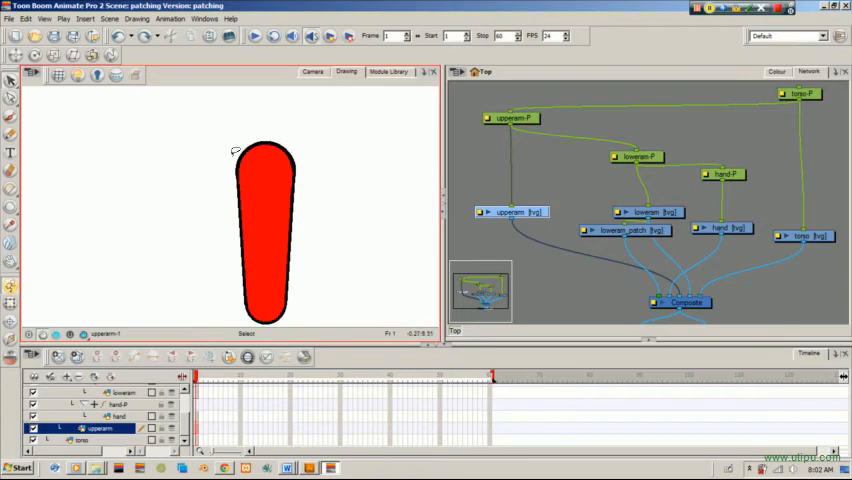
mouse_move(231, 158)
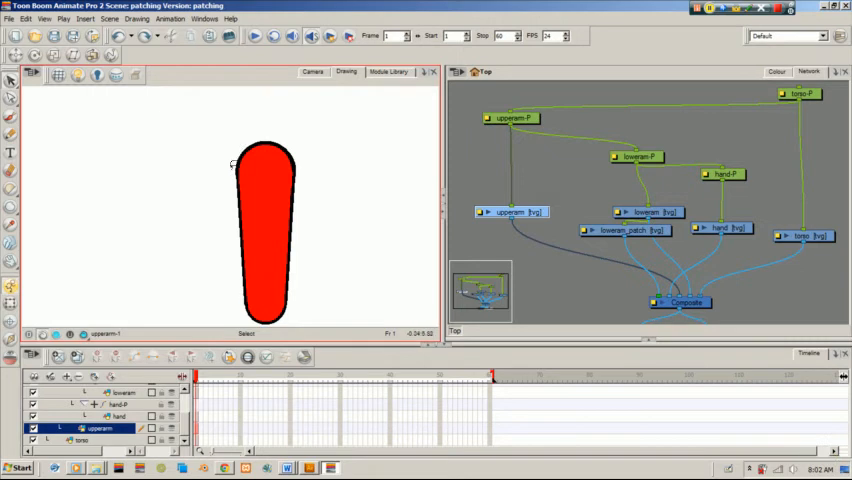
mouse_move(229, 164)
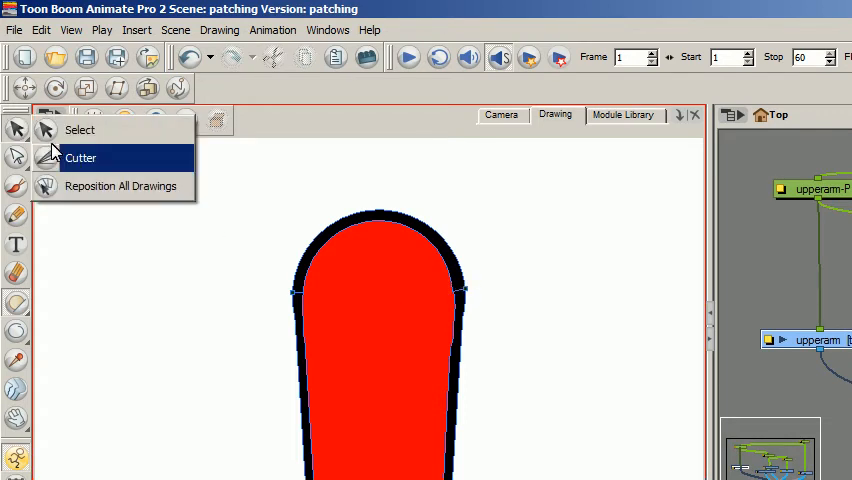
- Use the Cutter to lasso and separate the rounded top of the upper arm
click(80, 158)
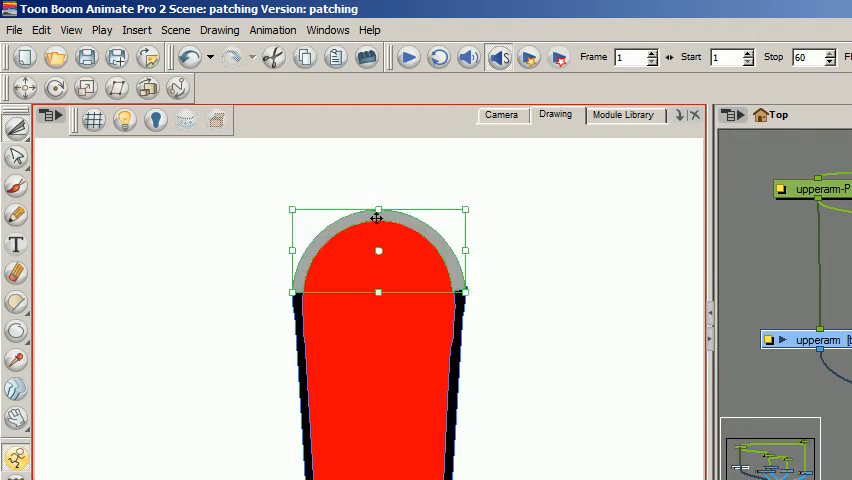
click(501, 114)
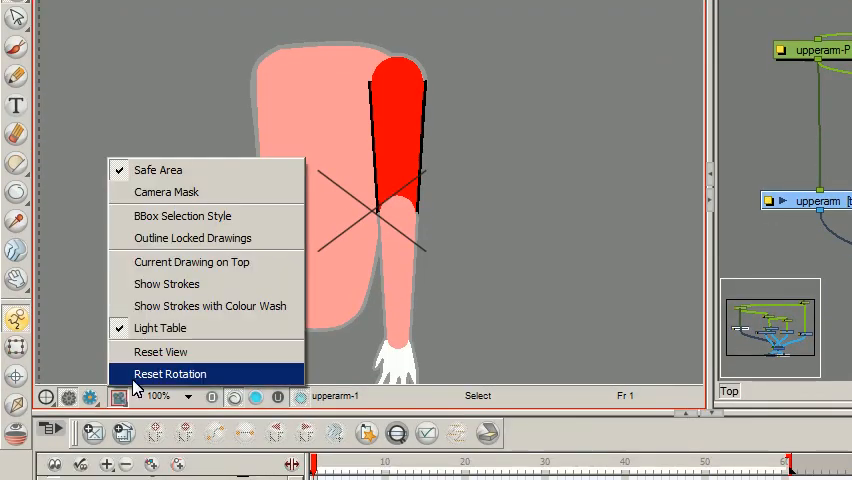
- Reset the camera view's rotation before posing the arm
click(170, 373)
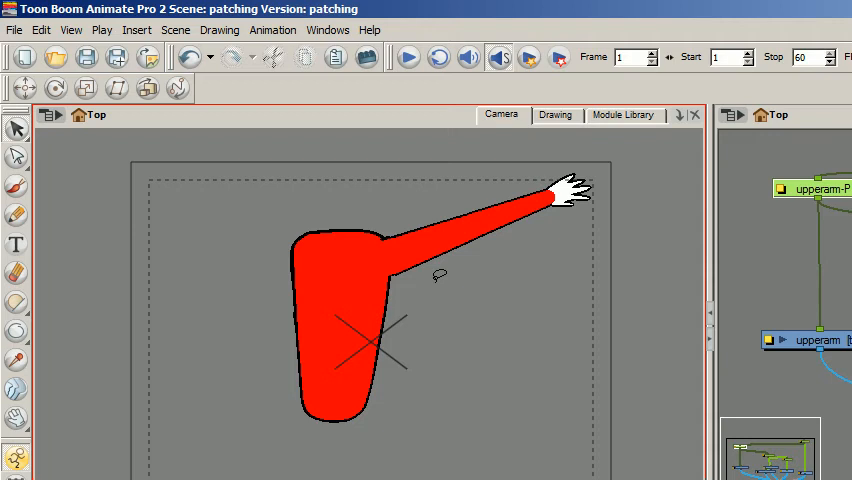
mouse_move(356, 197)
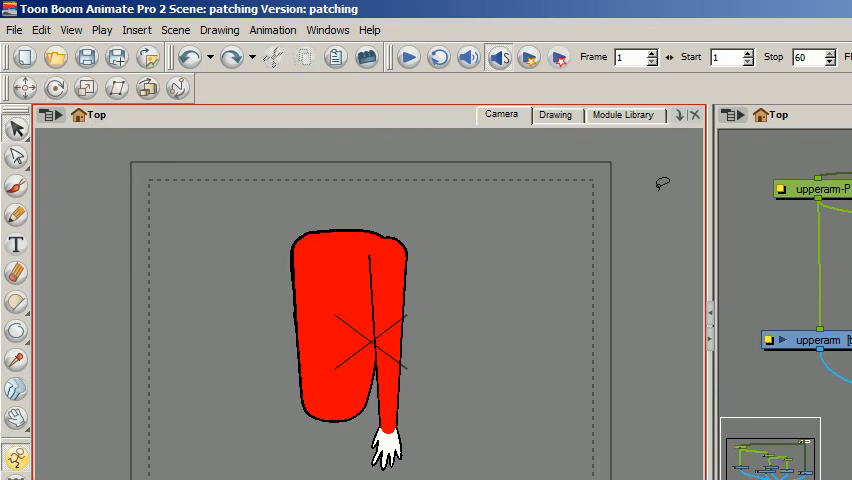
mouse_move(737, 193)
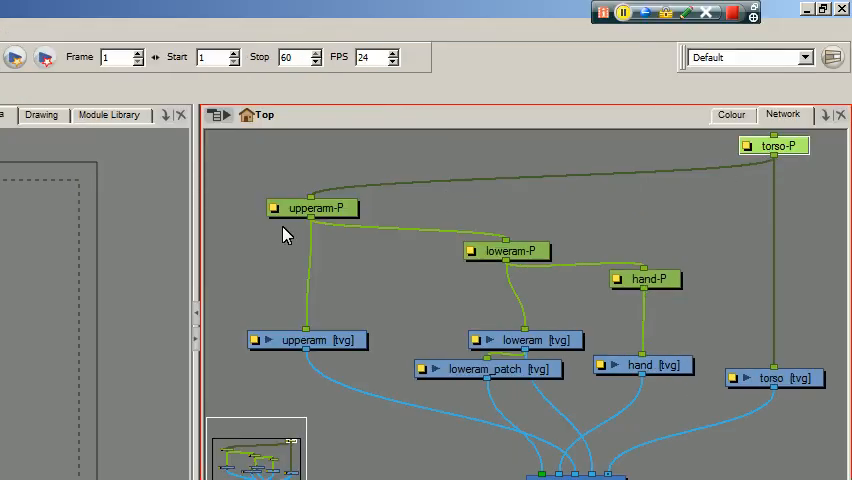
mouse_move(273, 251)
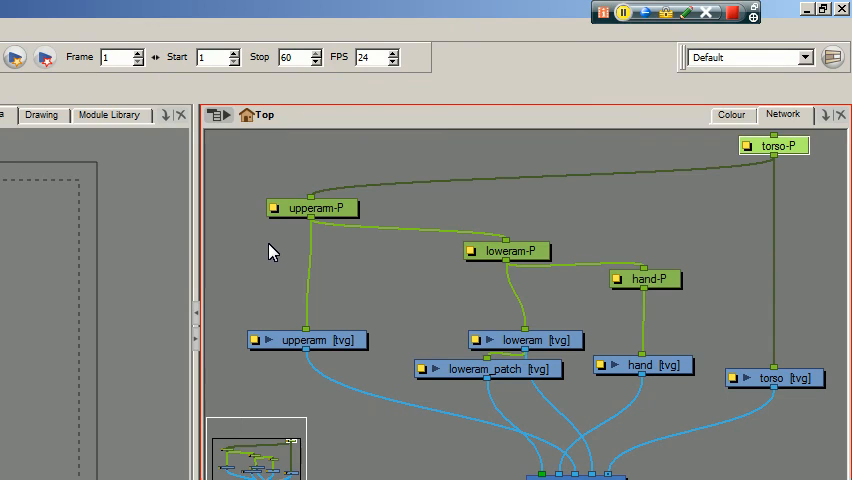
mouse_move(196, 265)
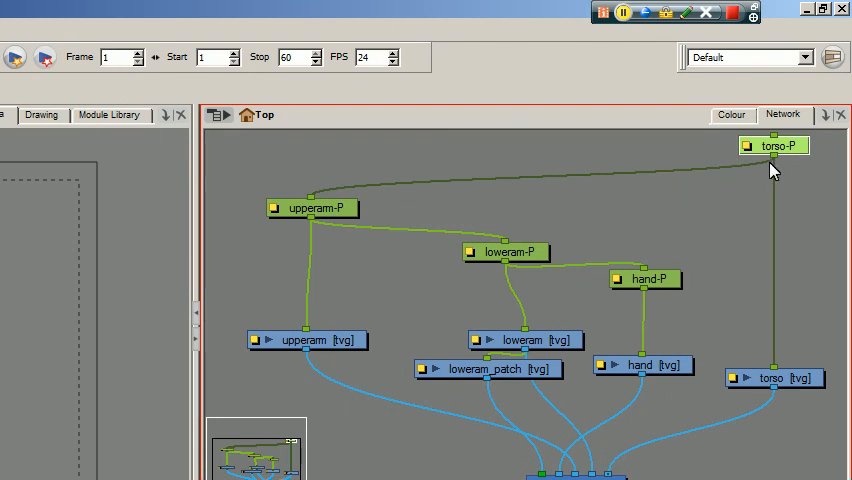
mouse_move(701, 177)
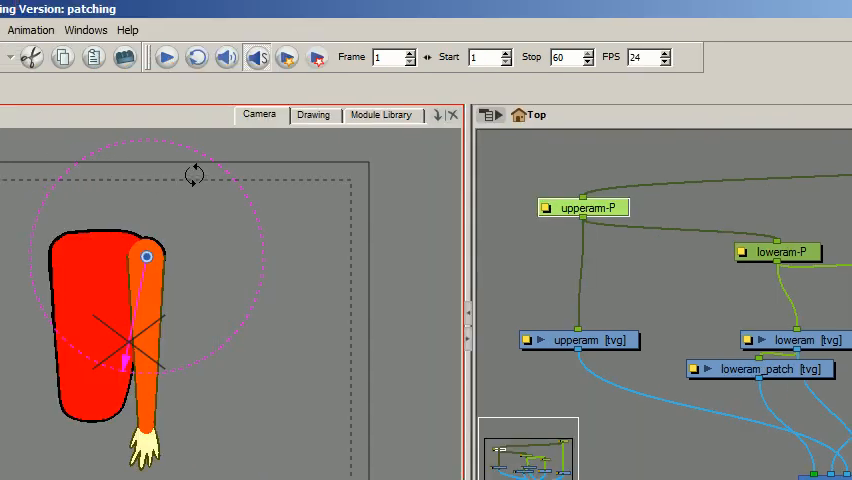
- Rotate the upper arm around its shoulder pivot in the Camera view
drag(193, 174, 258, 217)
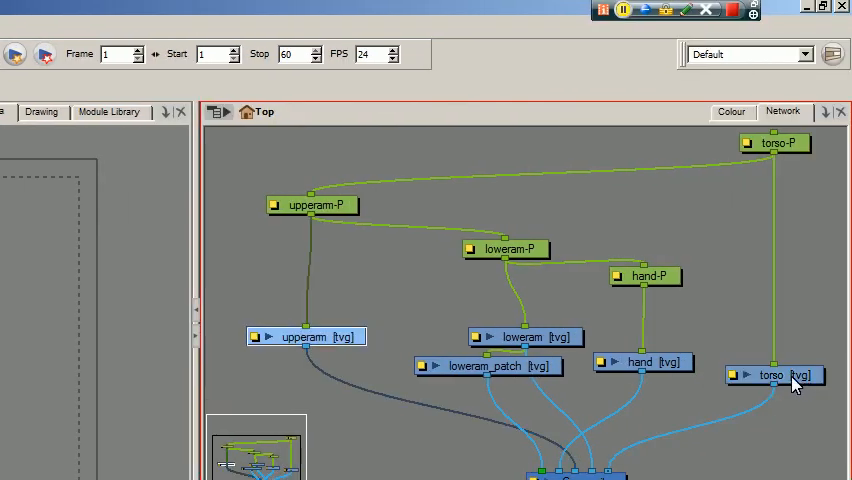
- Select the torso drawing node in the Network view
click(645, 362)
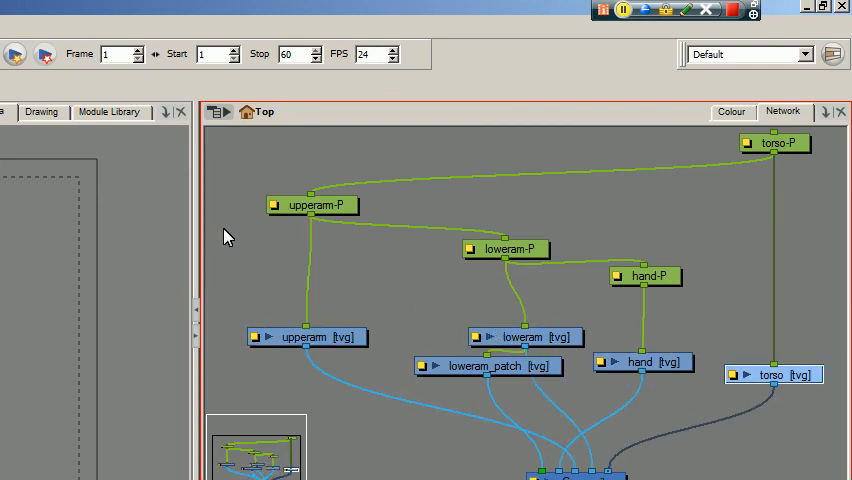
mouse_move(702, 301)
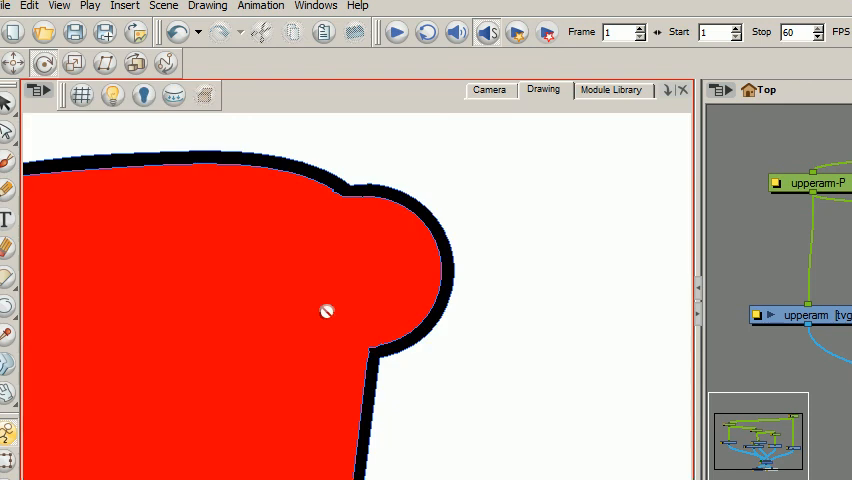
mouse_move(446, 284)
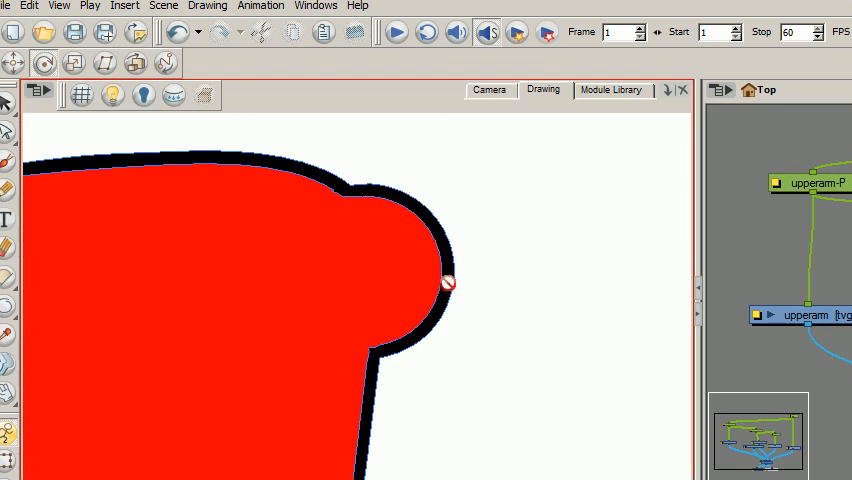